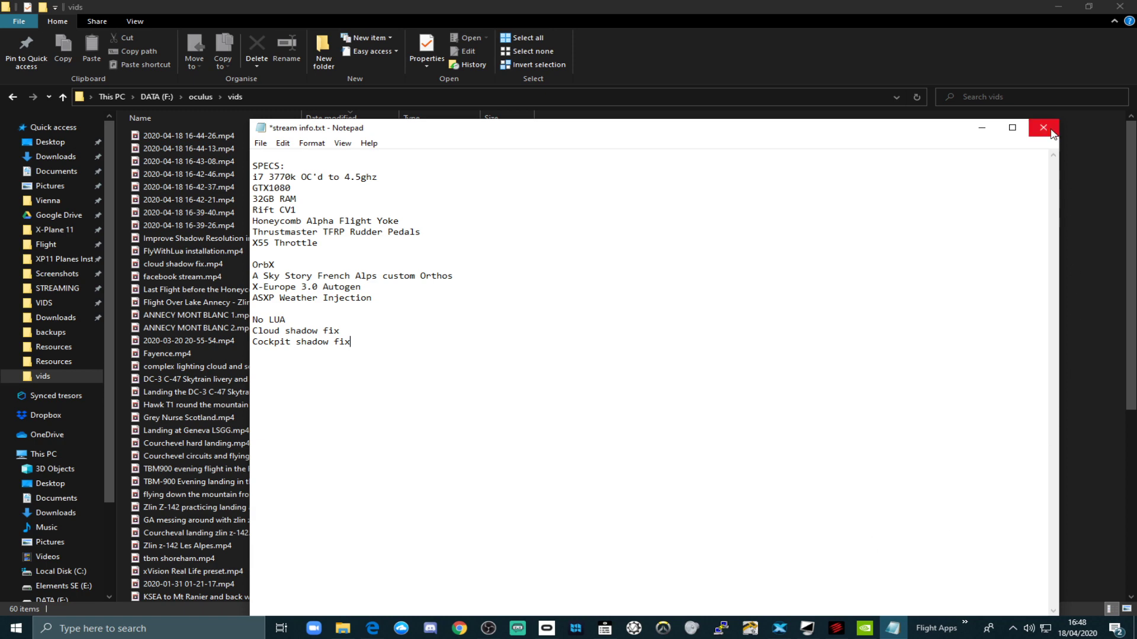
Step: Close the Notepad stream-info notes to reveal X-Plane's graphics settings
left_click(1042, 128)
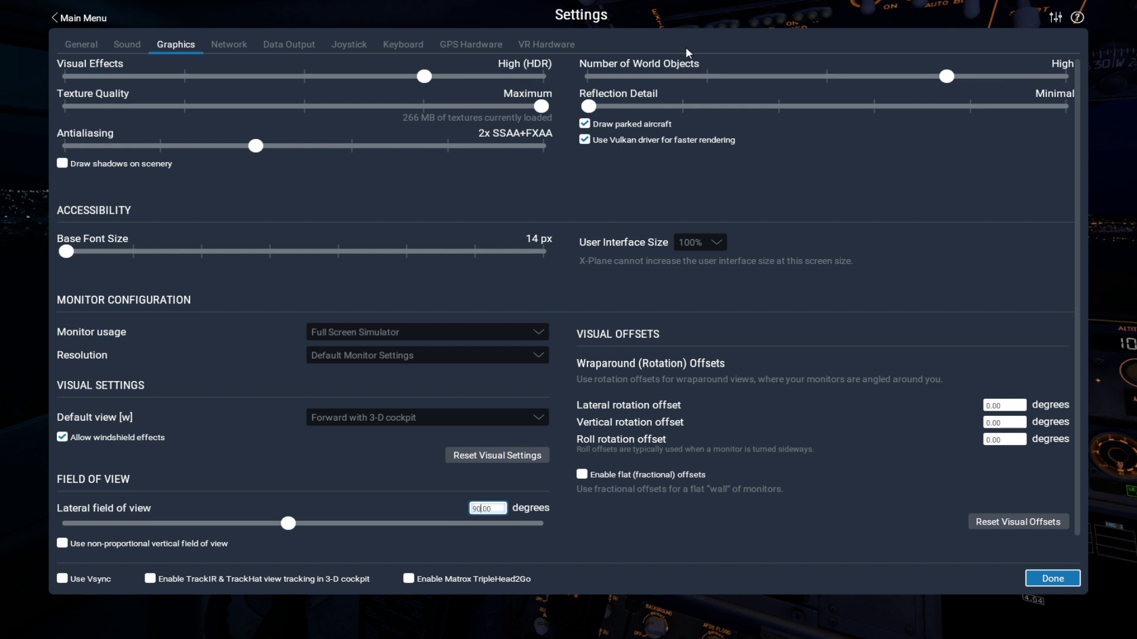
mouse_move(493, 67)
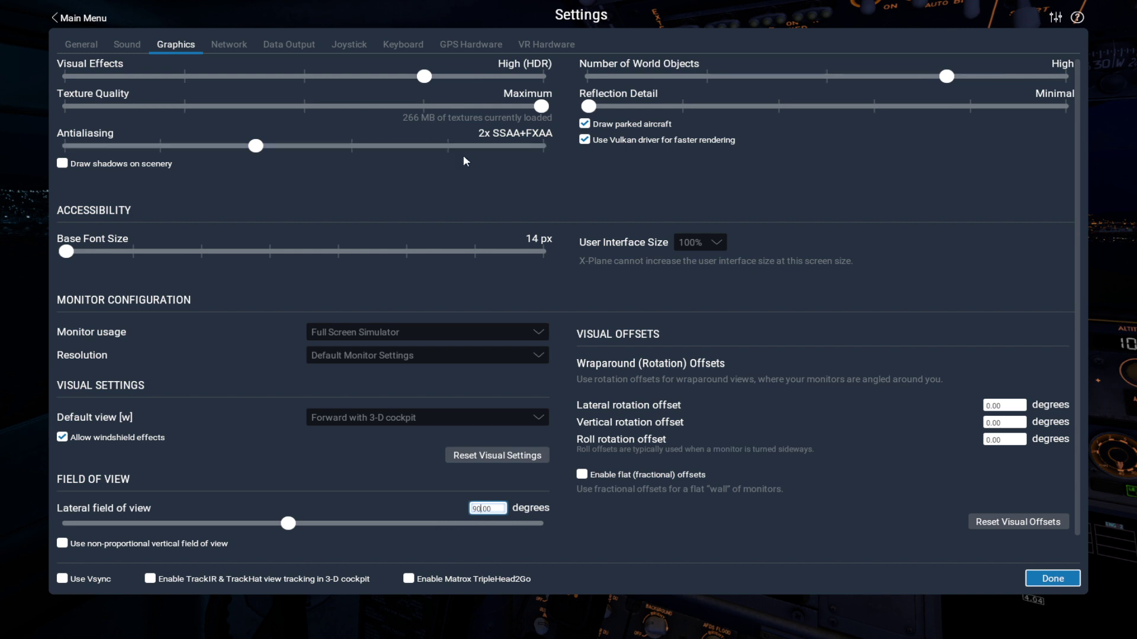
mouse_move(499, 190)
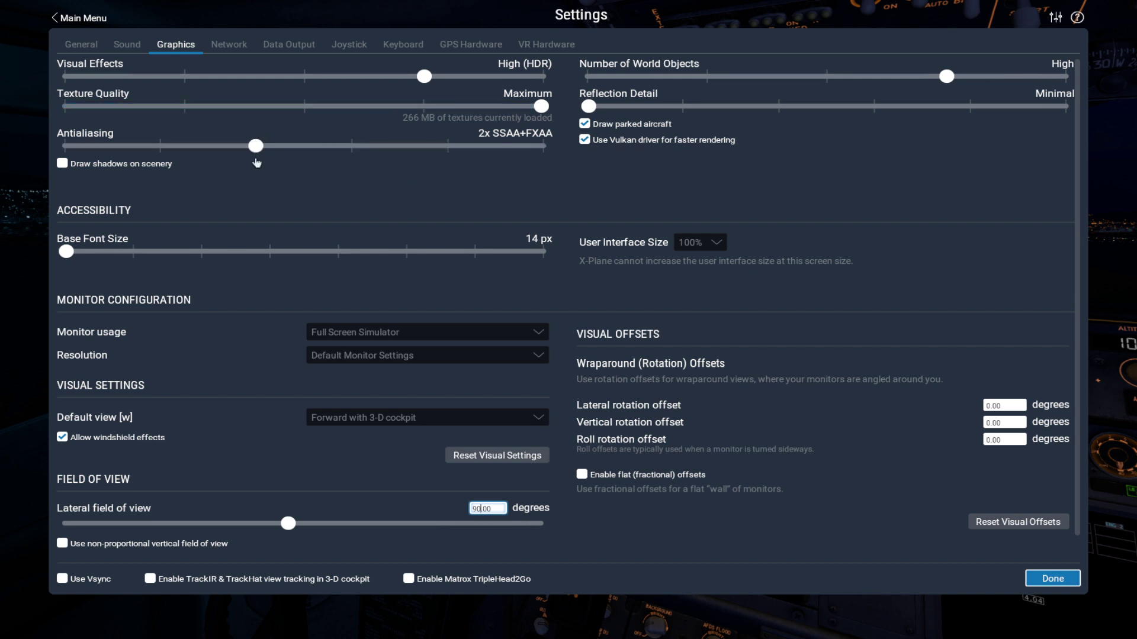
mouse_move(278, 163)
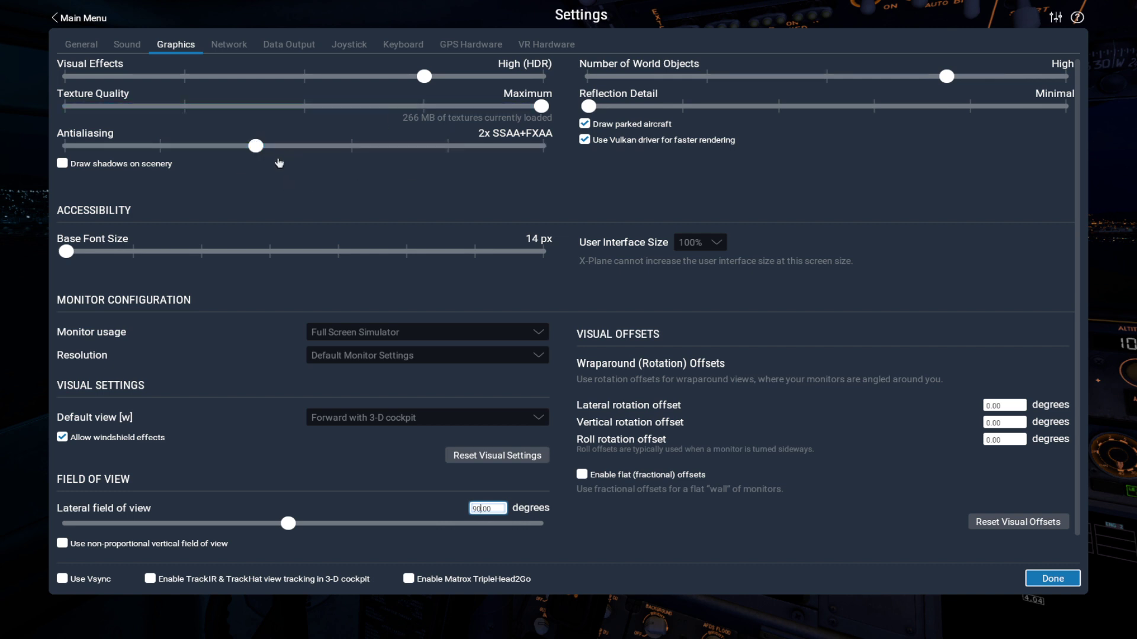
mouse_move(326, 194)
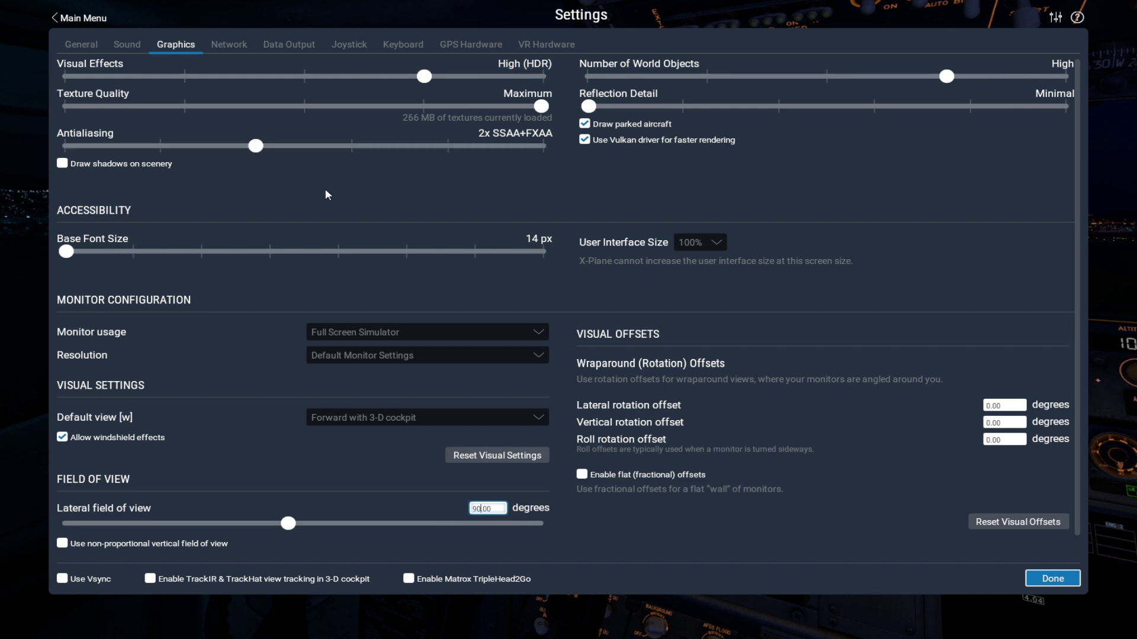
mouse_move(371, 196)
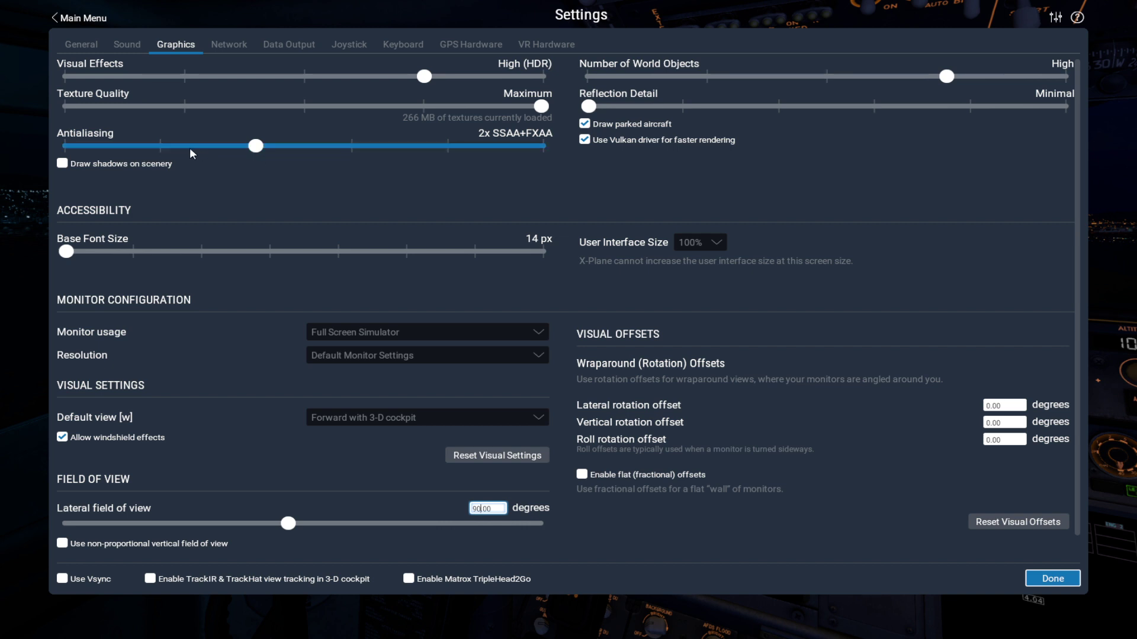
left_click_drag(253, 146, 159, 146)
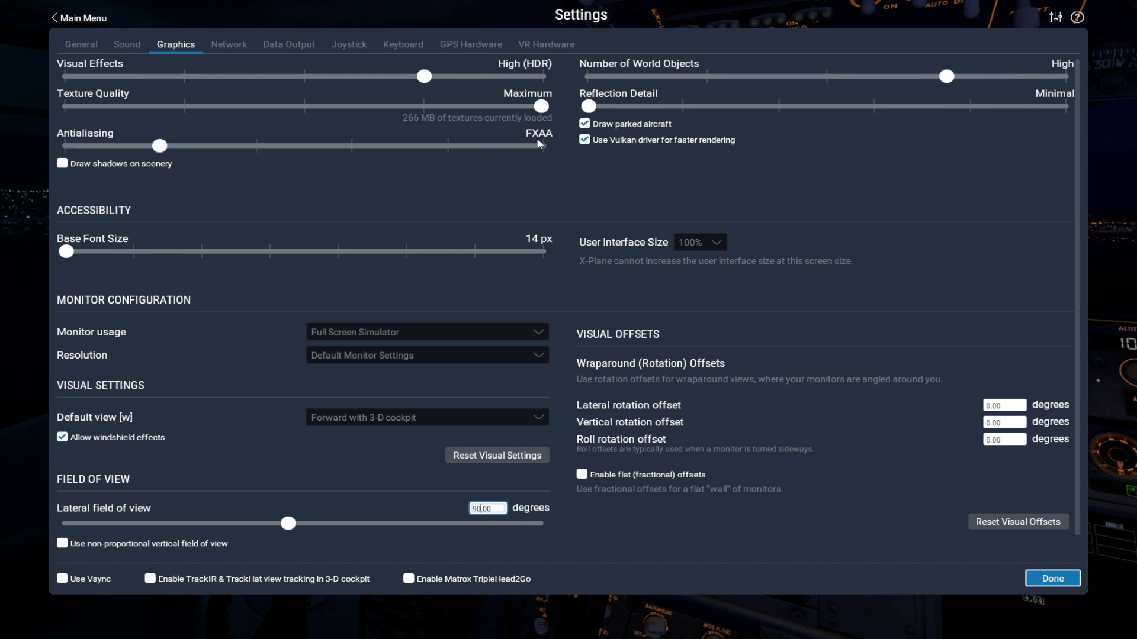
mouse_move(257, 158)
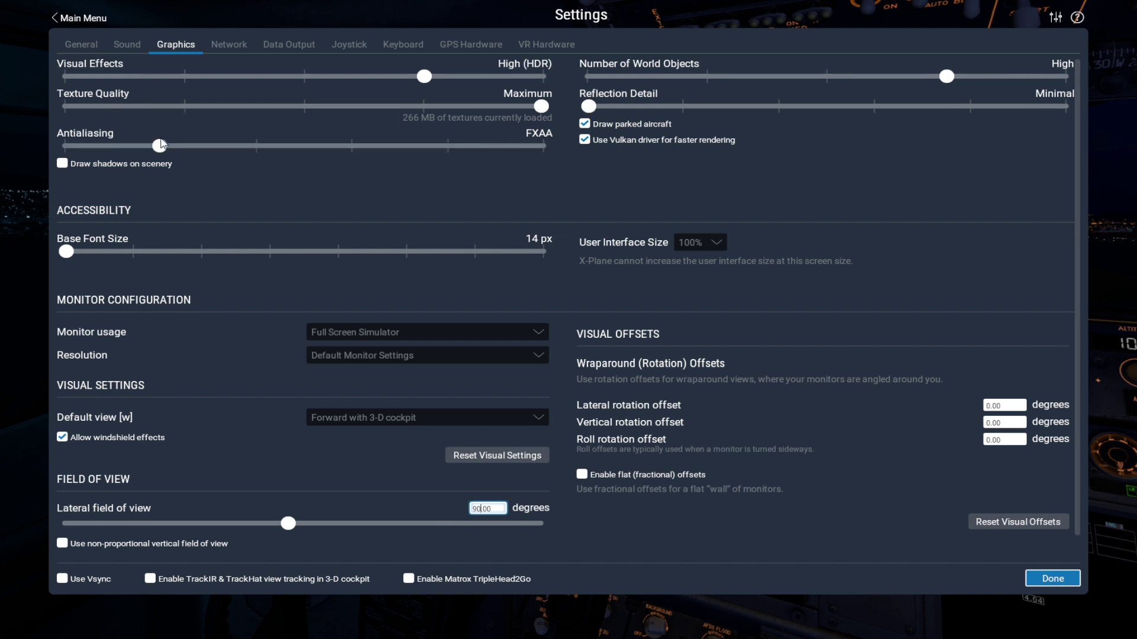
left_click_drag(160, 145, 255, 146)
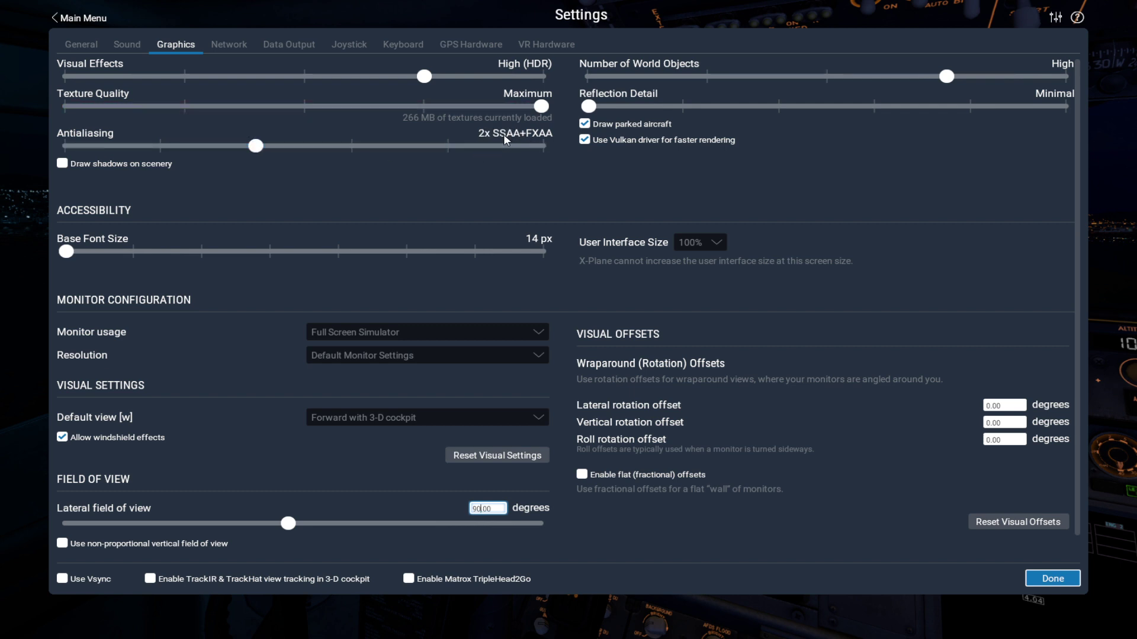
mouse_move(510, 140)
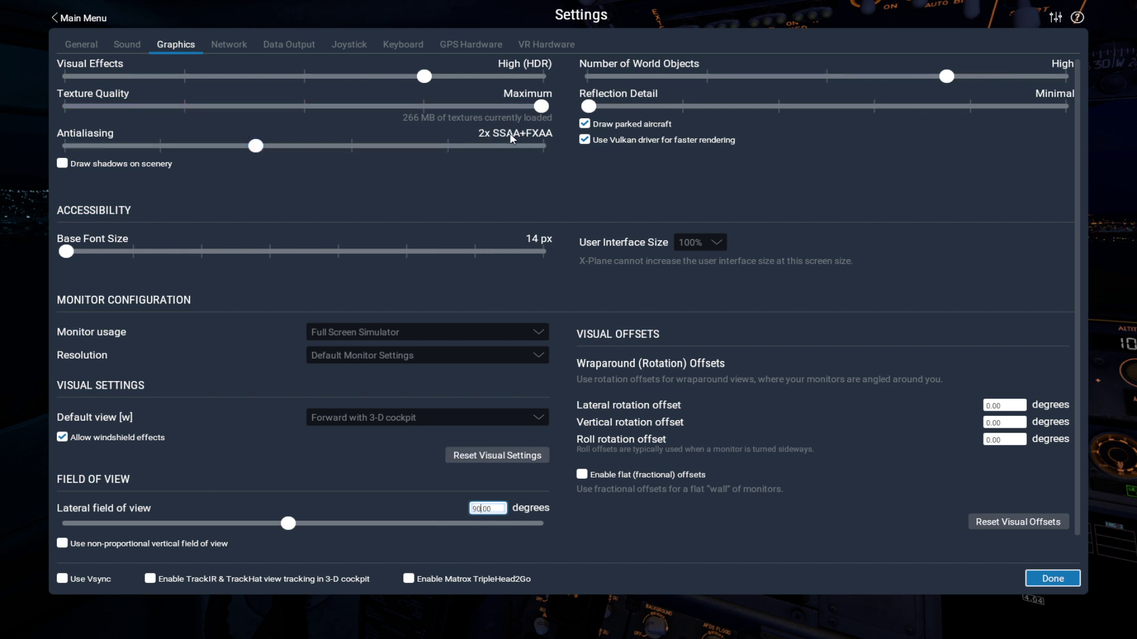
mouse_move(345, 181)
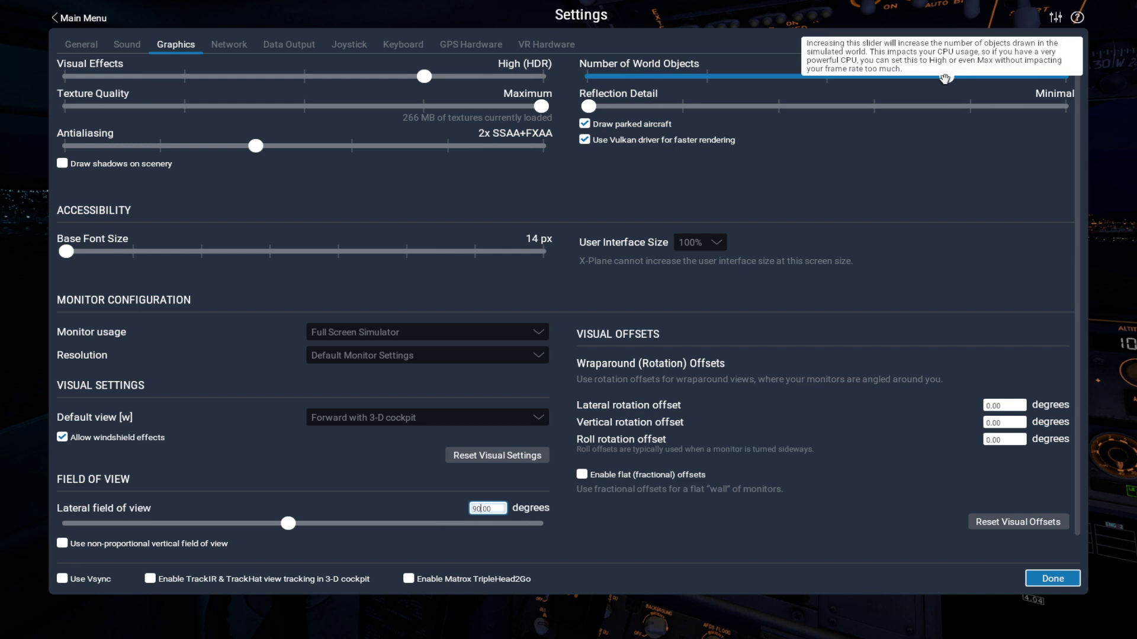
left_click_drag(1075, 76, 946, 76)
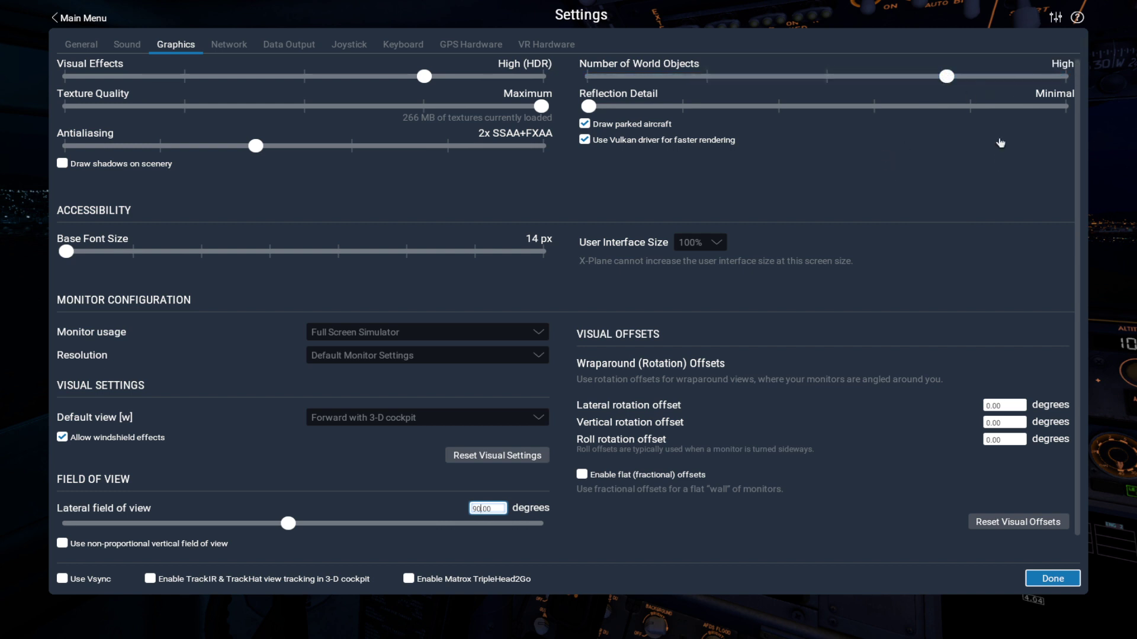
mouse_move(950, 161)
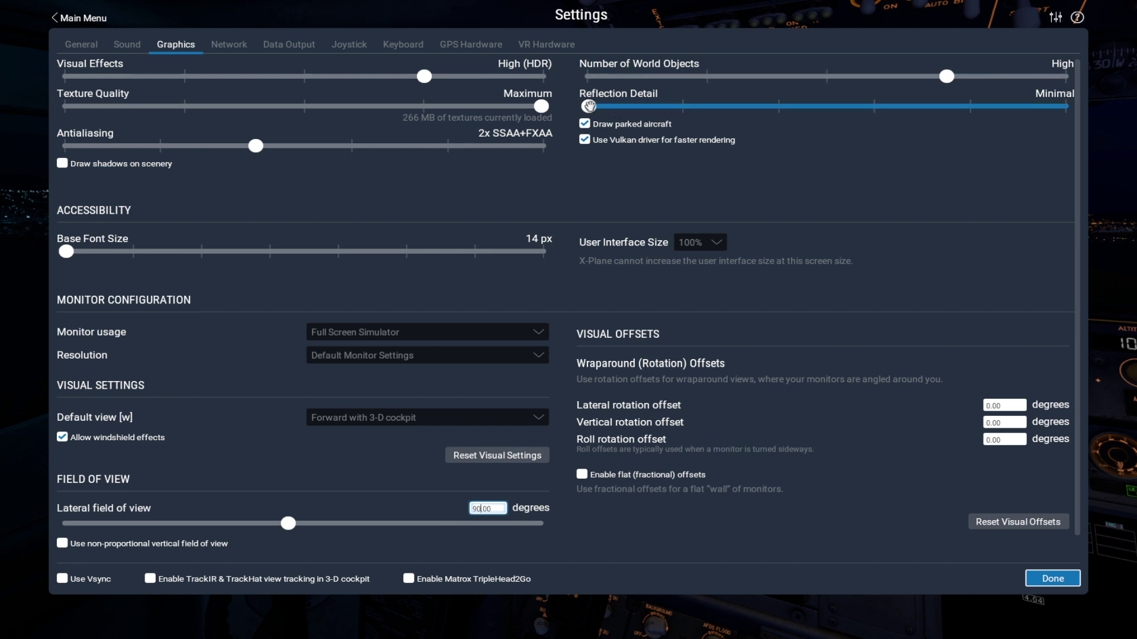
mouse_move(587, 107)
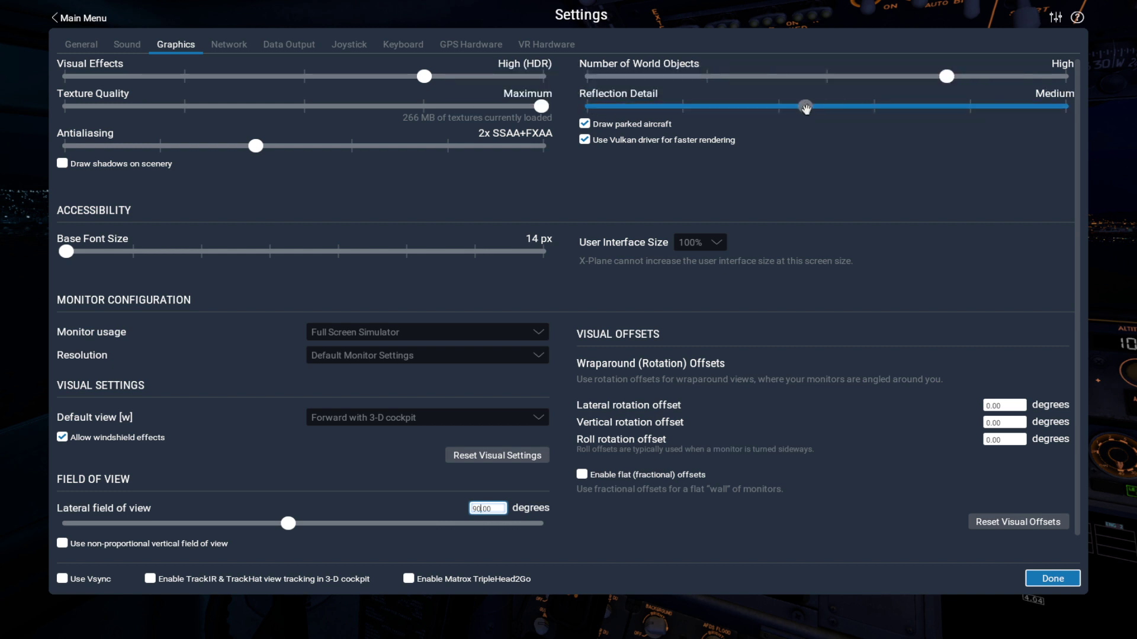
left_click_drag(804, 107, 873, 106)
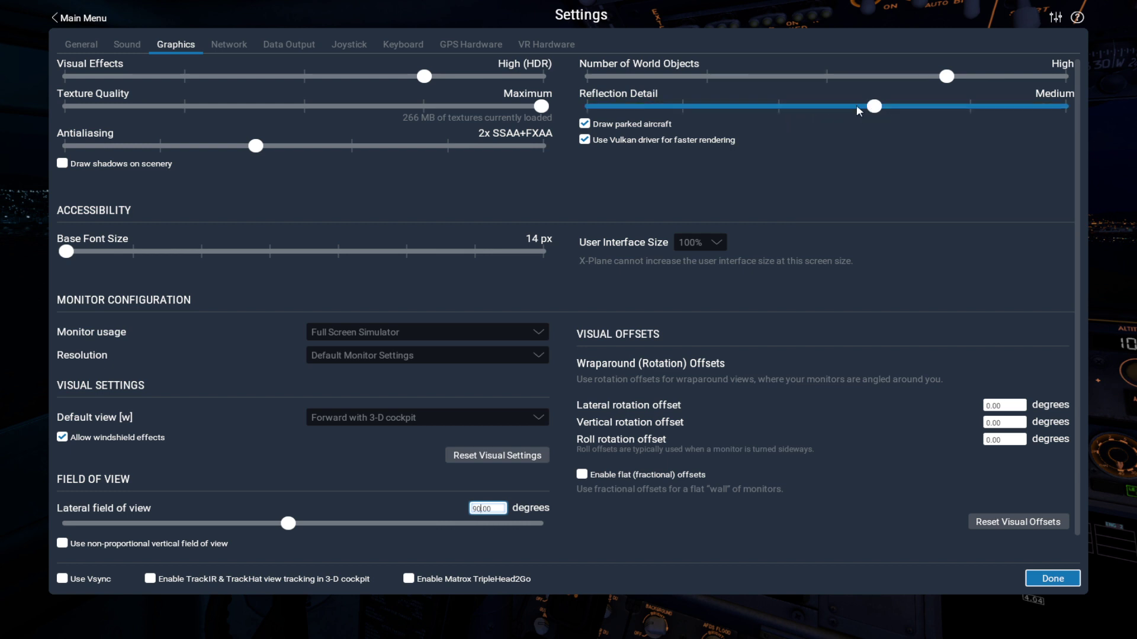
left_click_drag(872, 106, 587, 106)
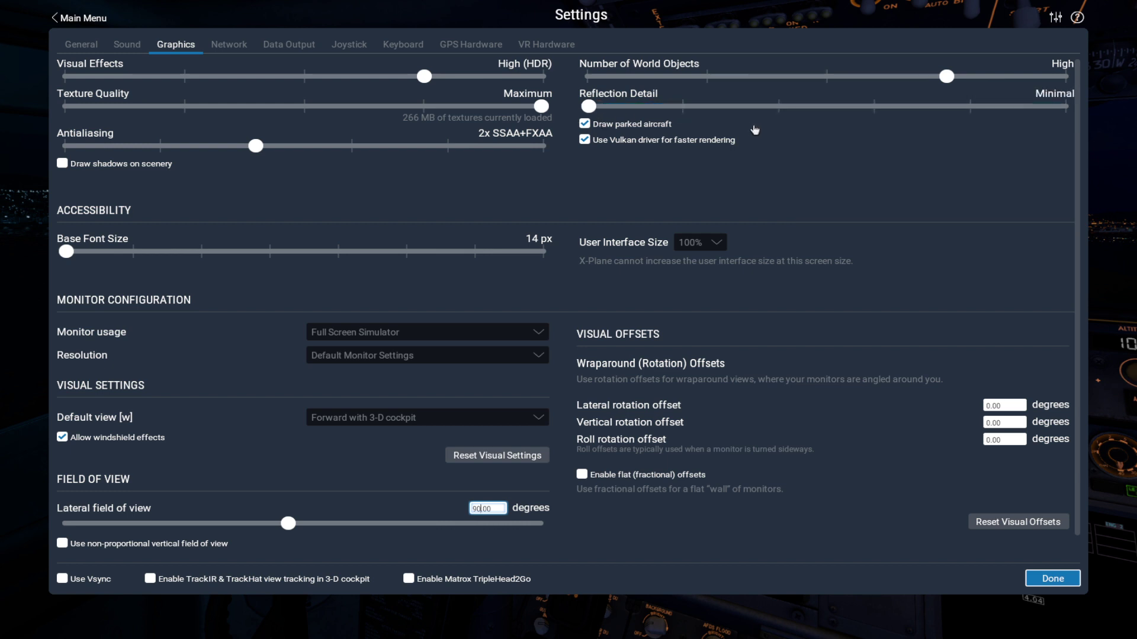
mouse_move(884, 202)
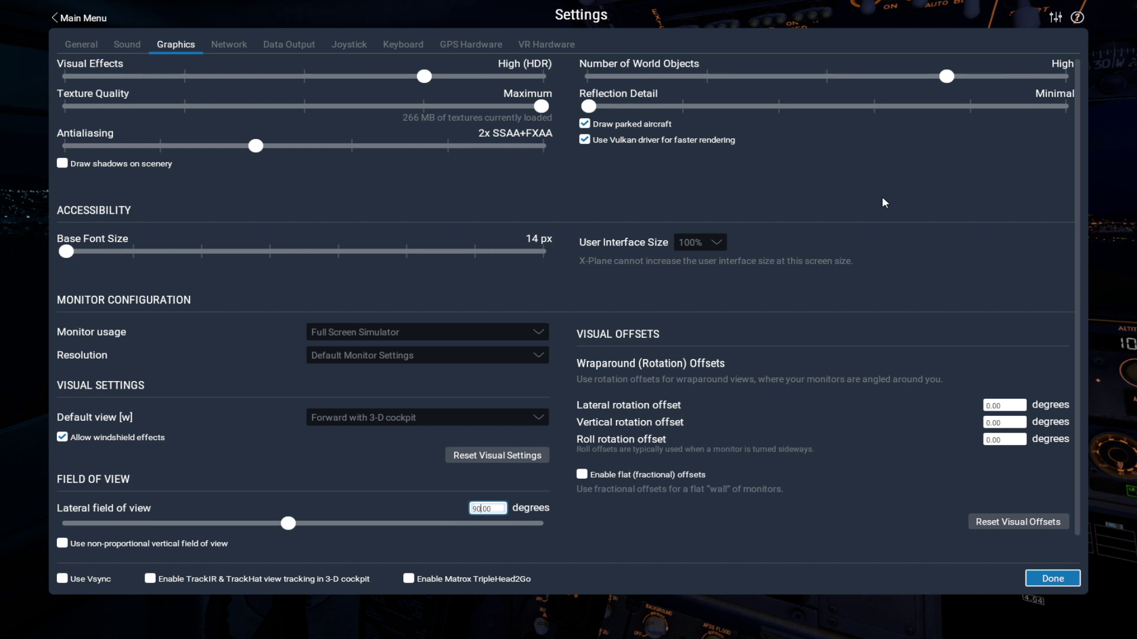
mouse_move(884, 175)
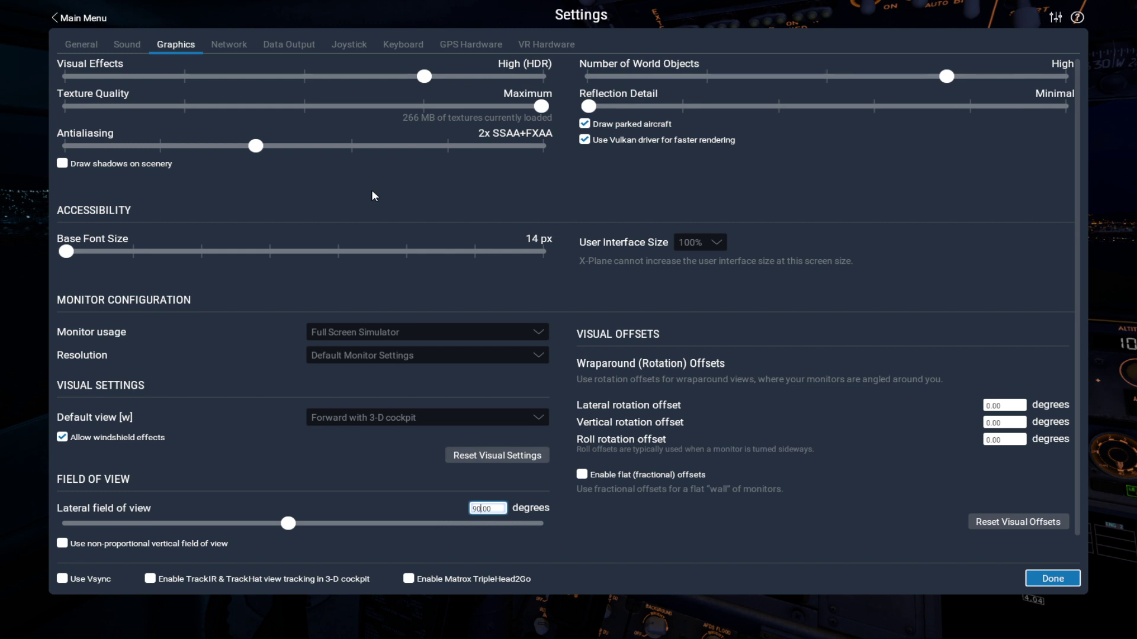
mouse_move(355, 208)
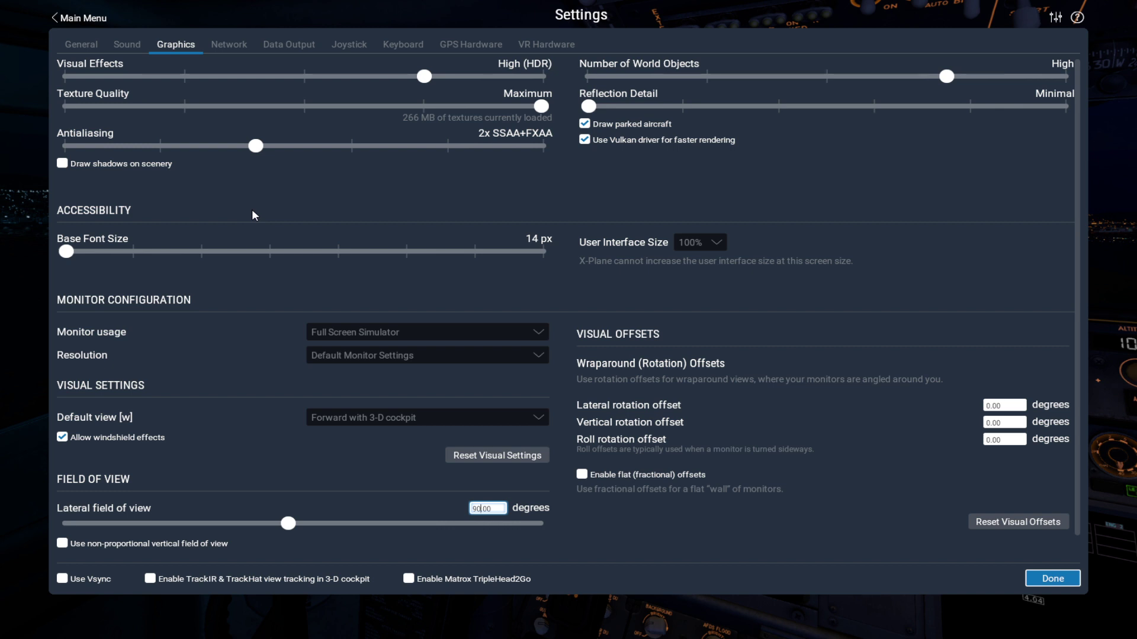
mouse_move(375, 332)
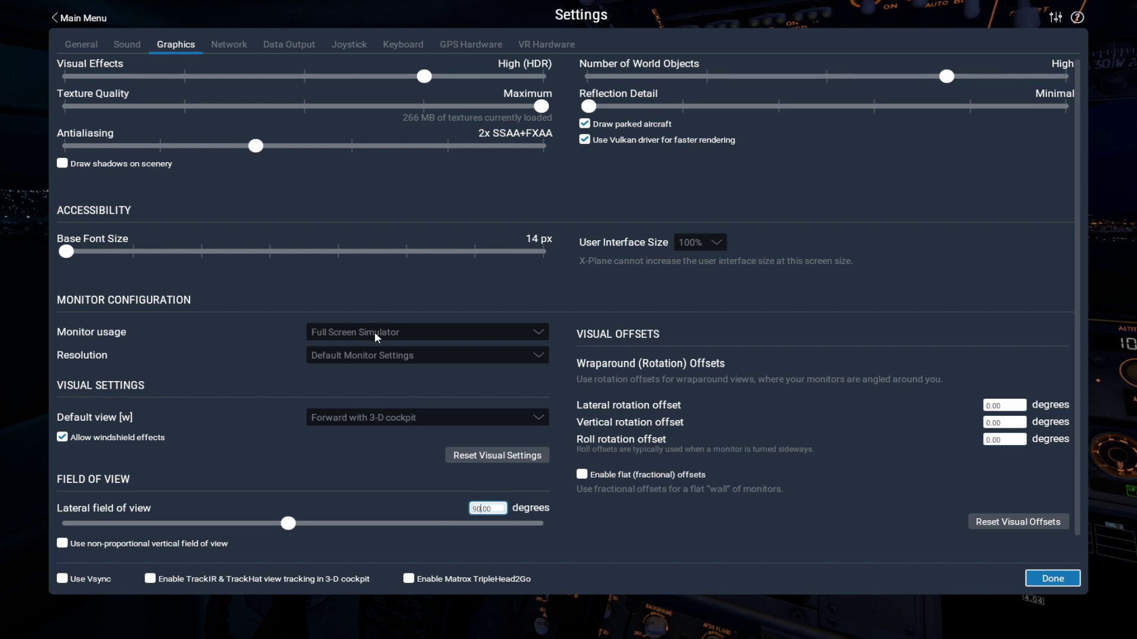
left_click(426, 332)
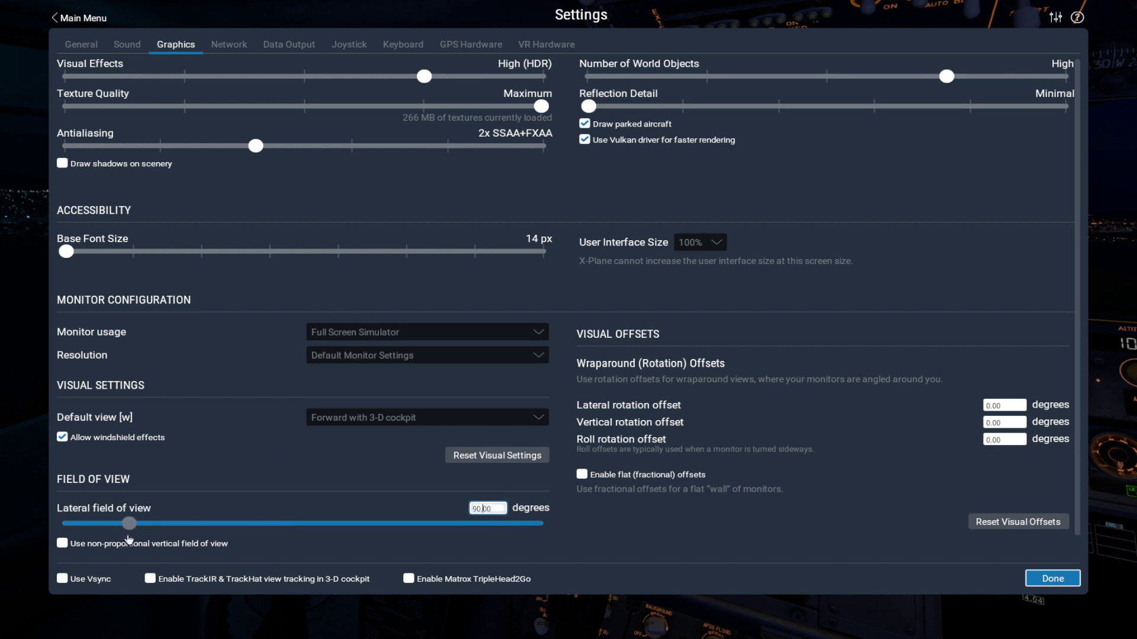
left_click_drag(130, 523, 322, 524)
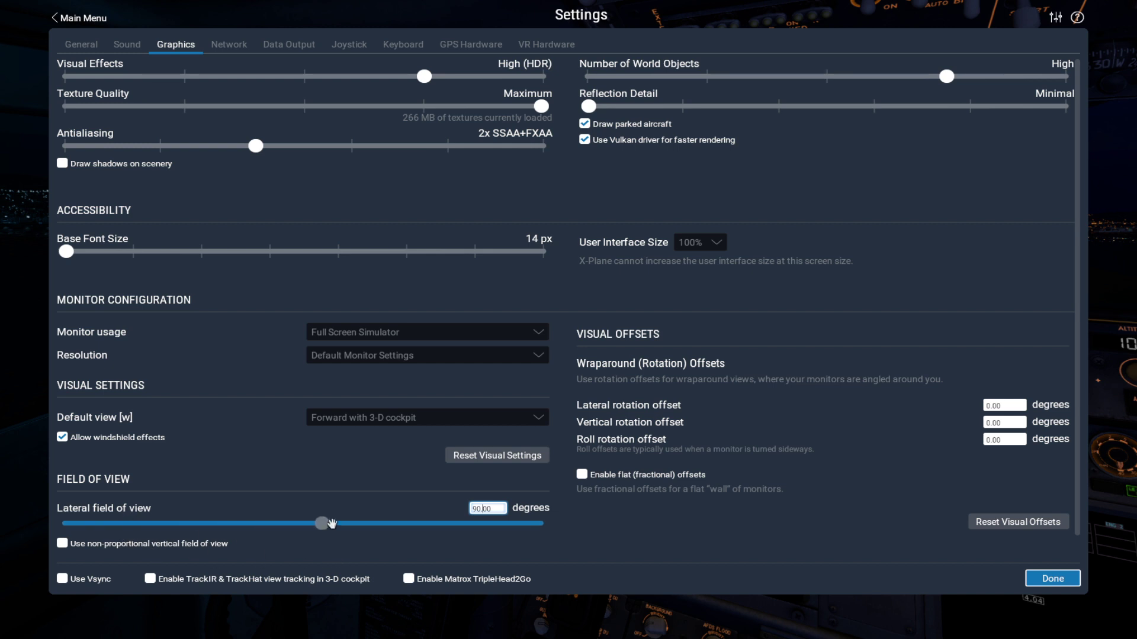
left_click_drag(321, 522, 343, 523)
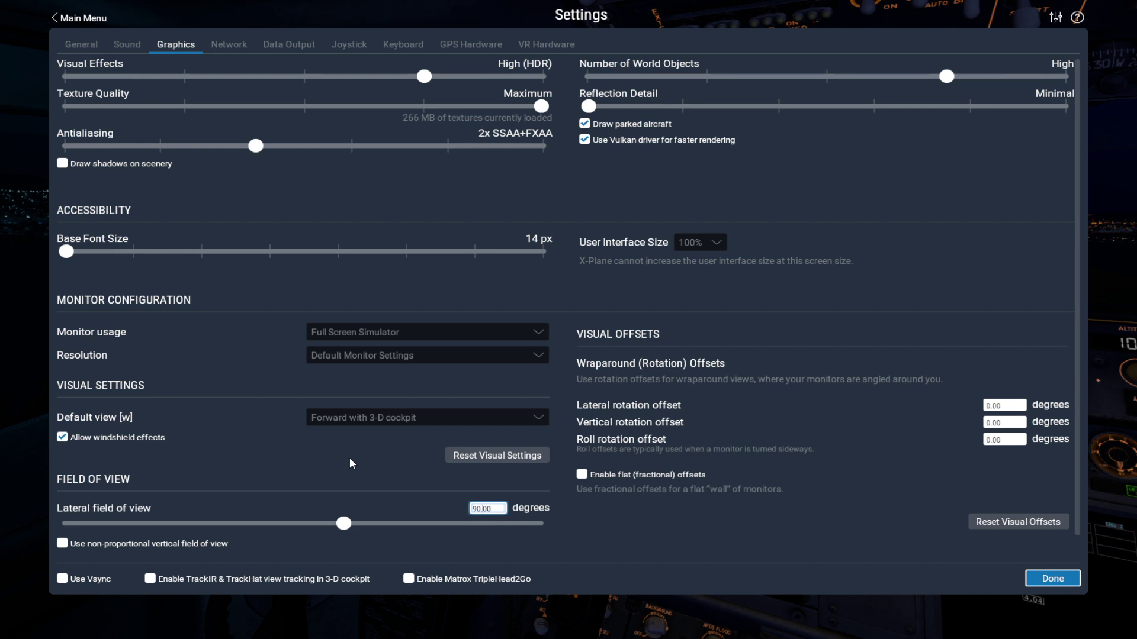
mouse_move(70, 519)
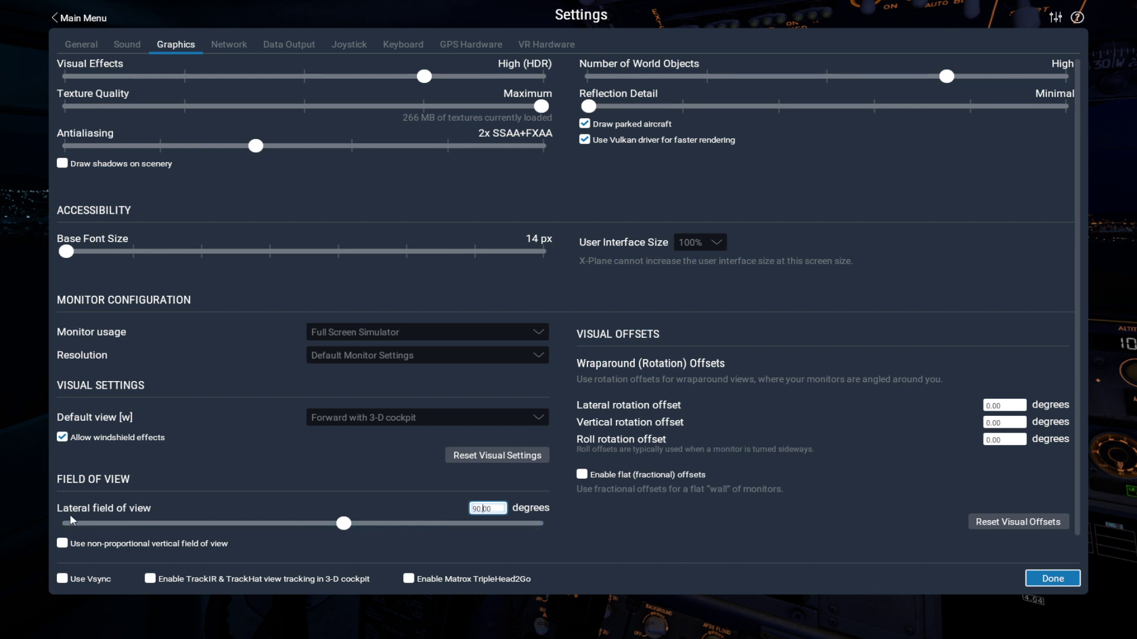
mouse_move(333, 520)
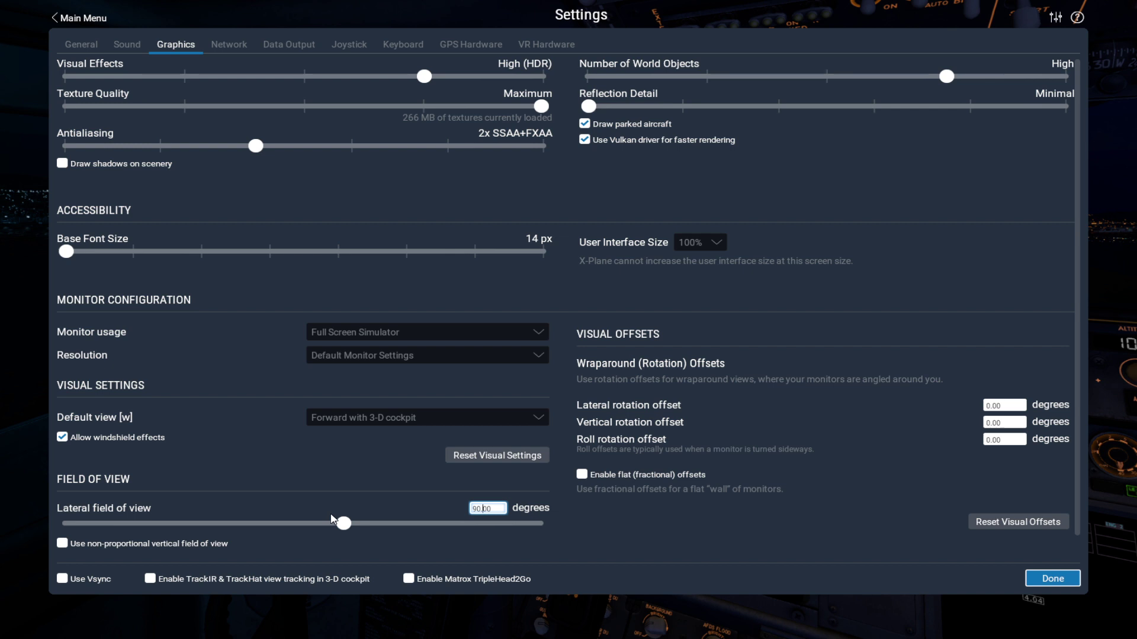
mouse_move(323, 514)
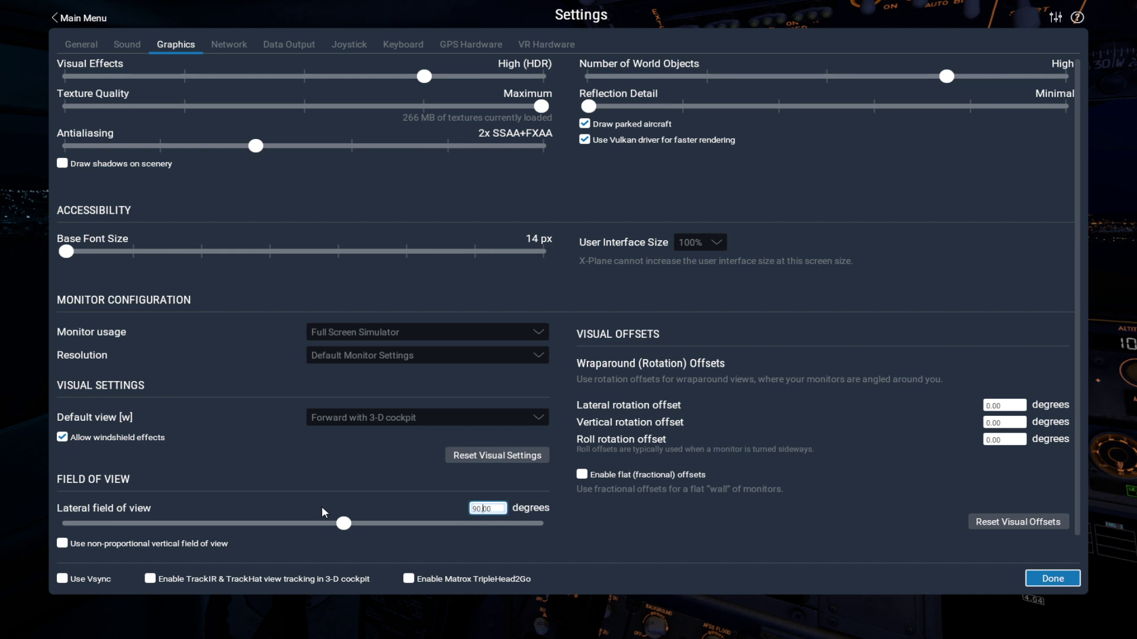
mouse_move(281, 490)
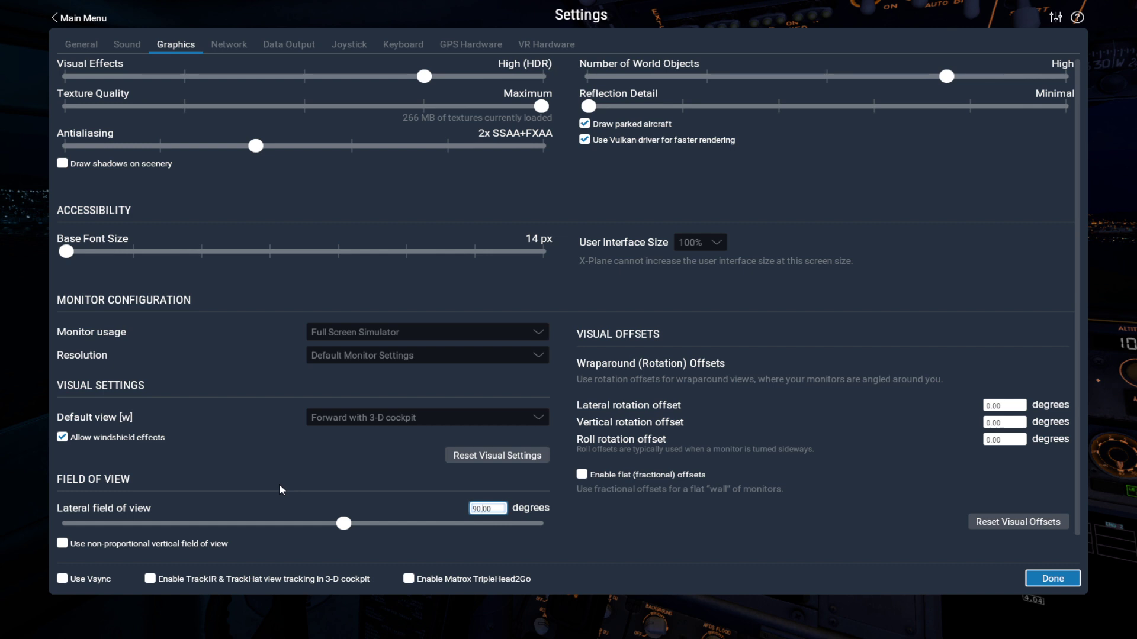
scroll("down", 3)
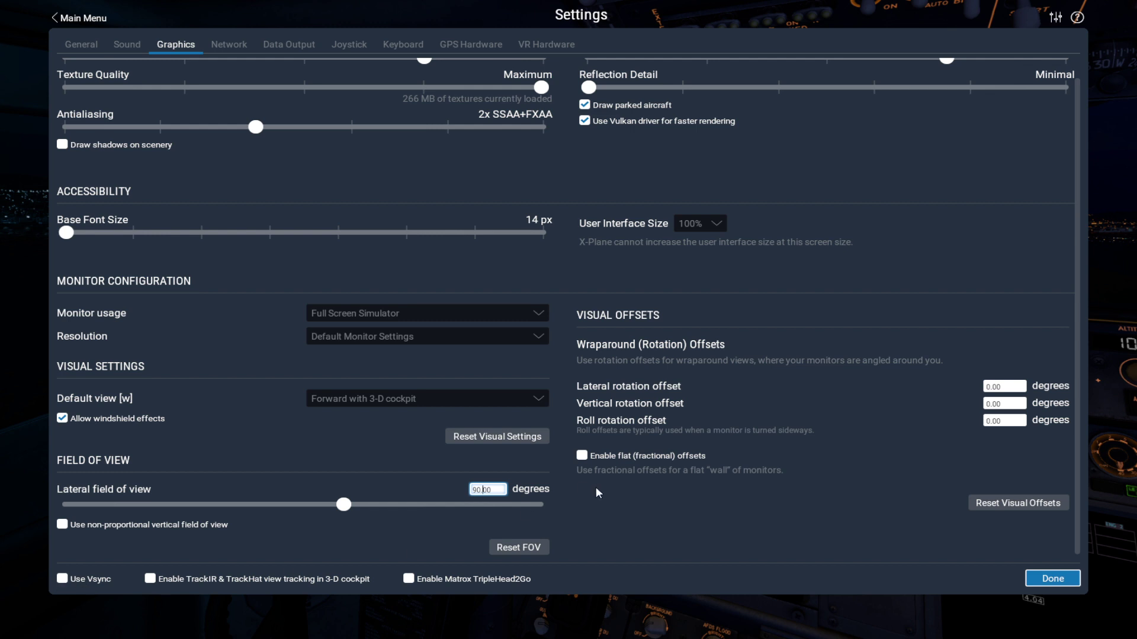
mouse_move(913, 277)
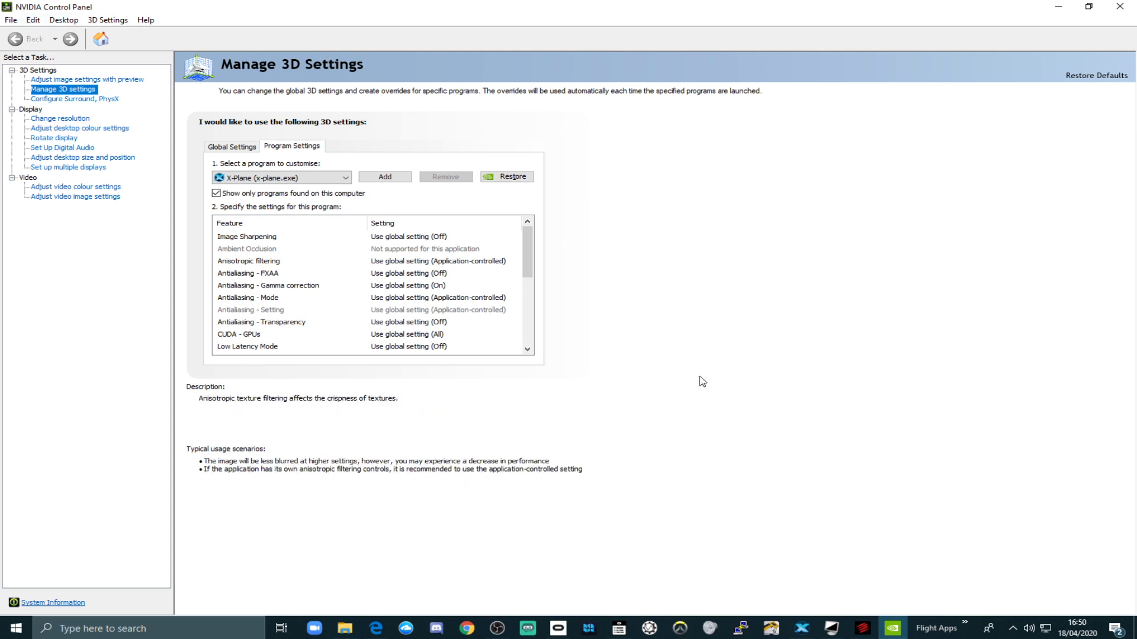
Step: Set X-Plane's NVIDIA profile to maximum performance, High performance texture filtering, threaded optimisation and triple buffering
left_click(231, 146)
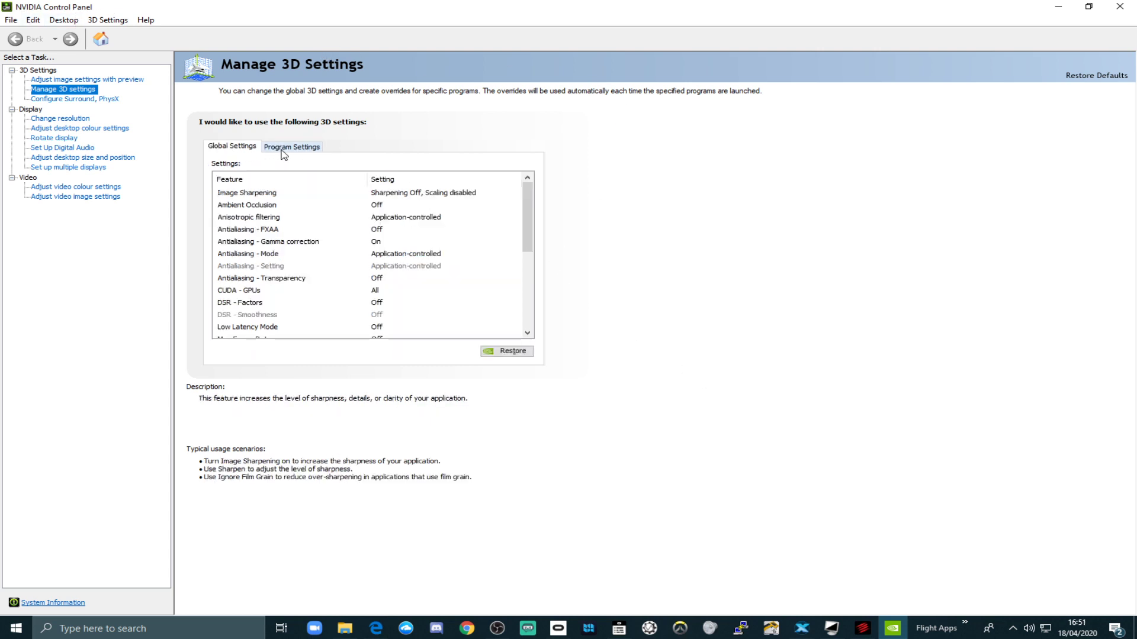
left_click(291, 147)
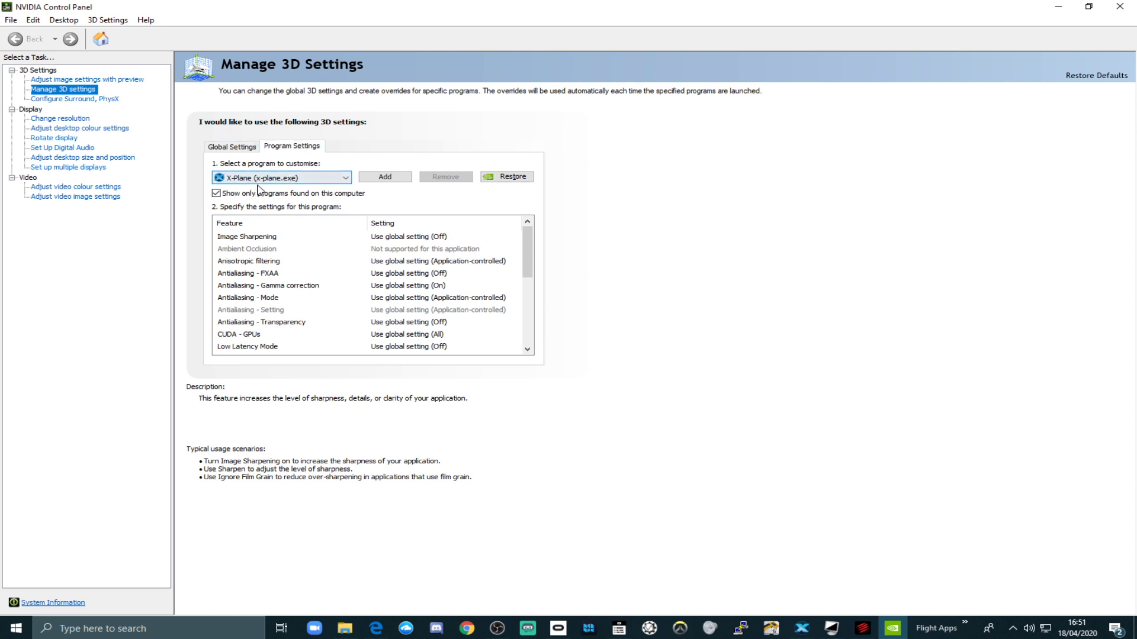
left_click(246, 249)
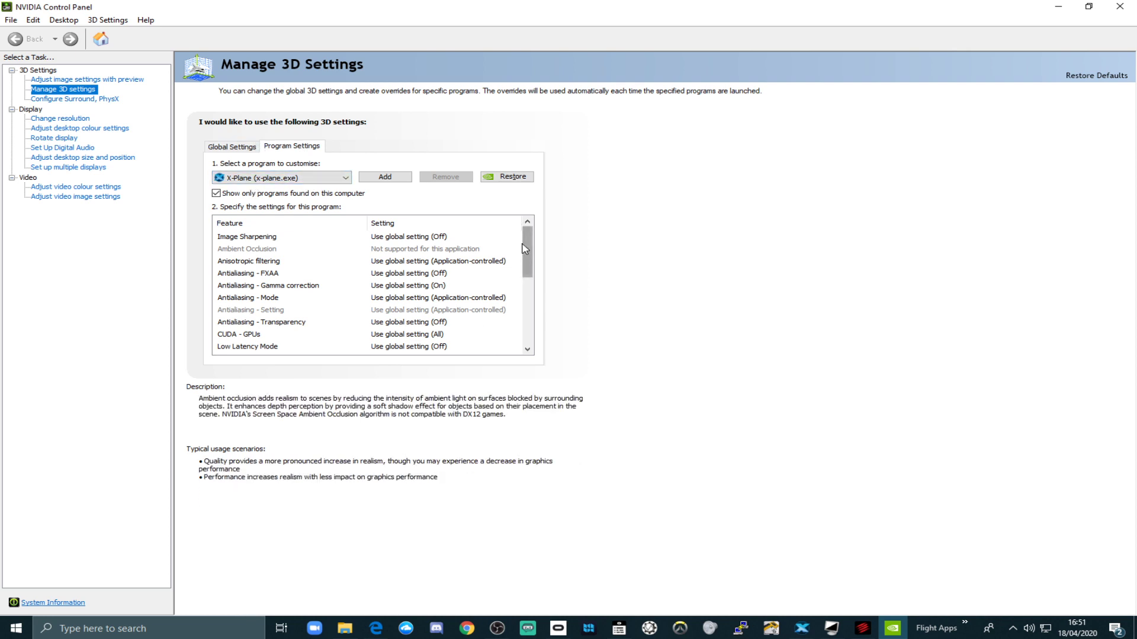
scroll("down", 3)
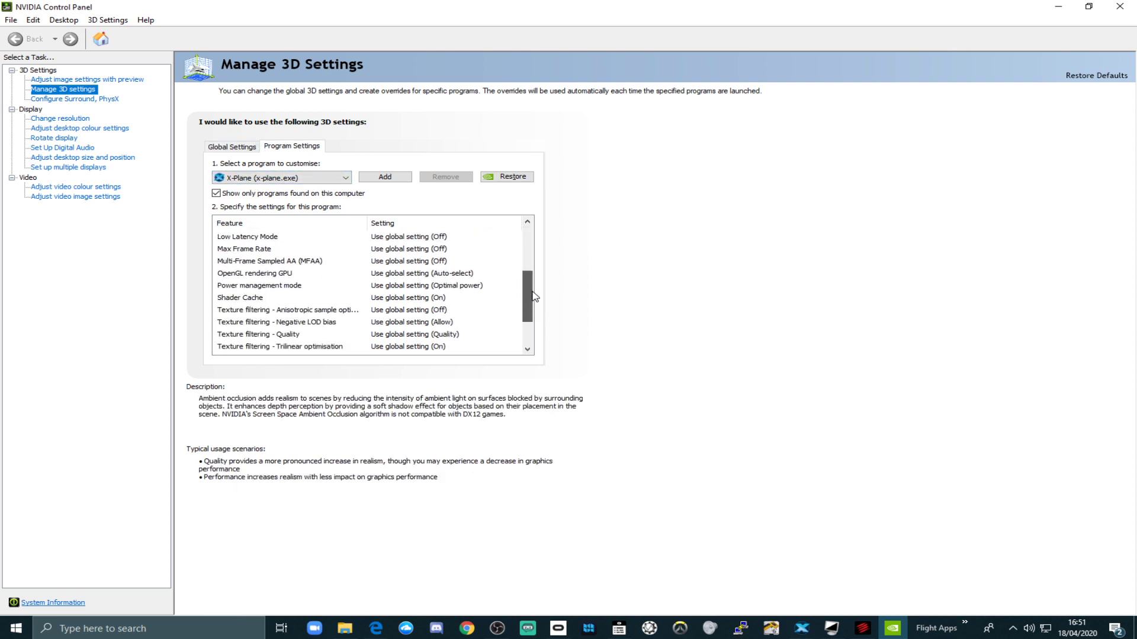
scroll("down", 3)
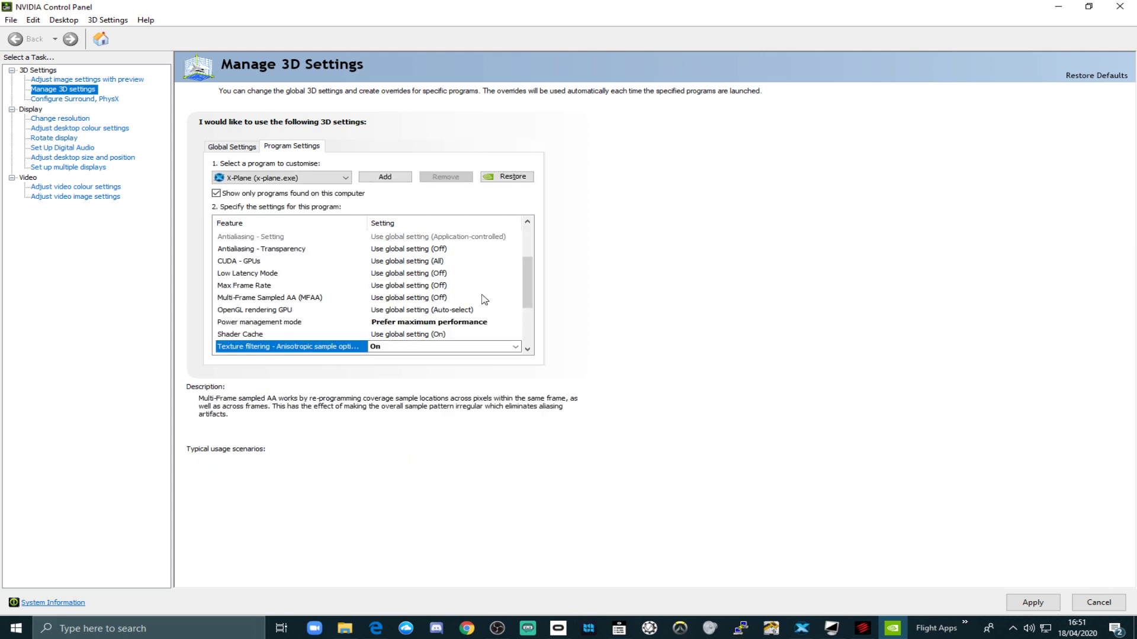
scroll("down", 3)
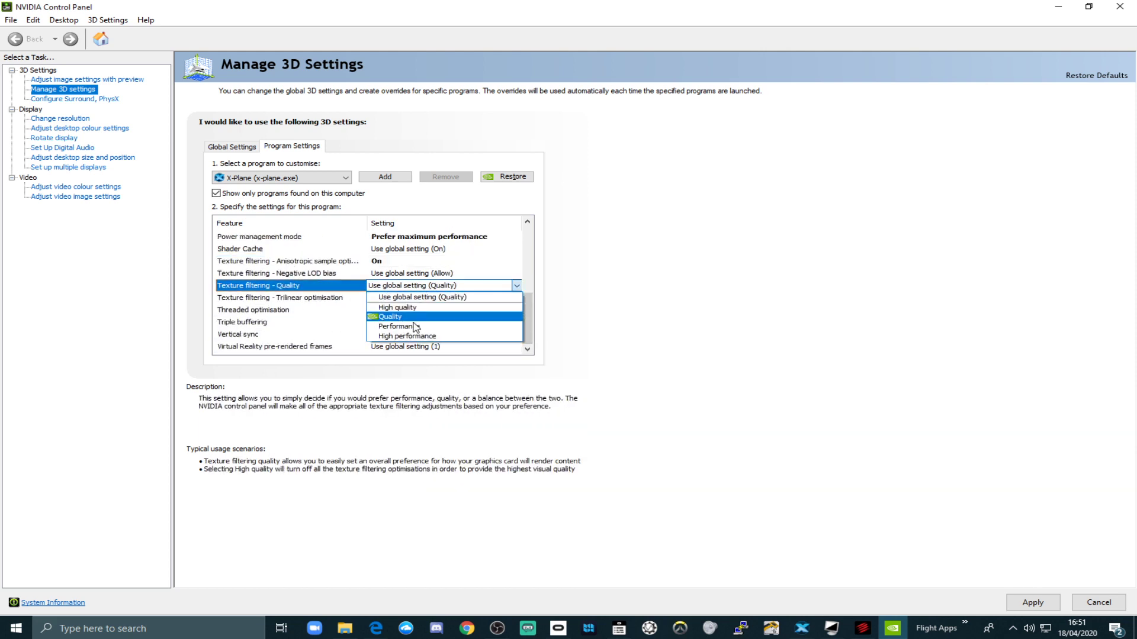
left_click(407, 336)
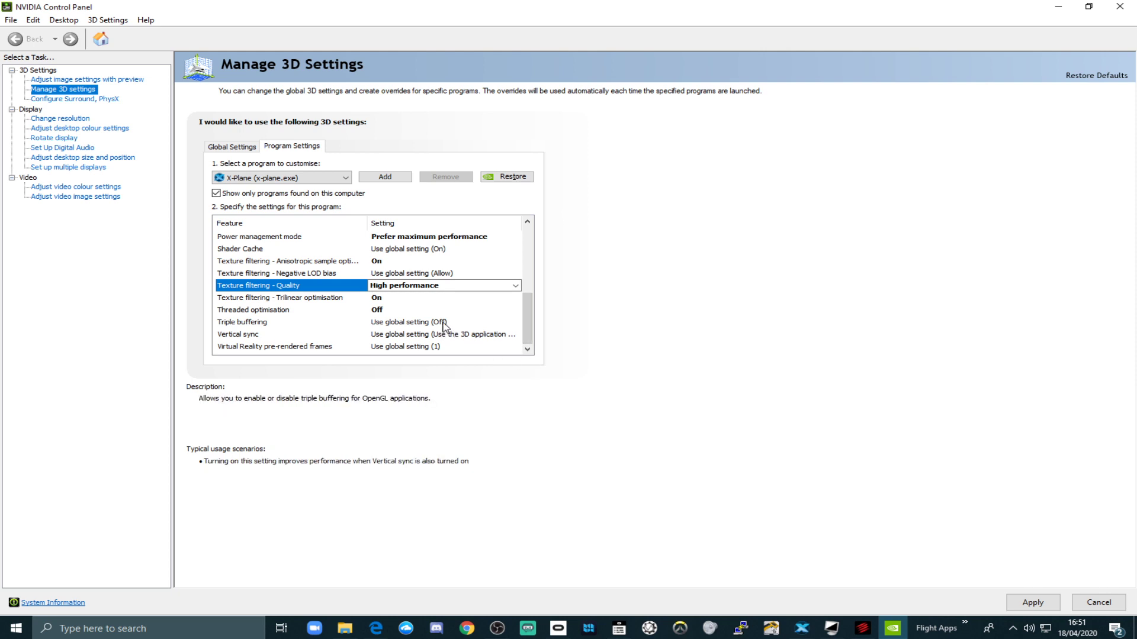
mouse_move(395, 309)
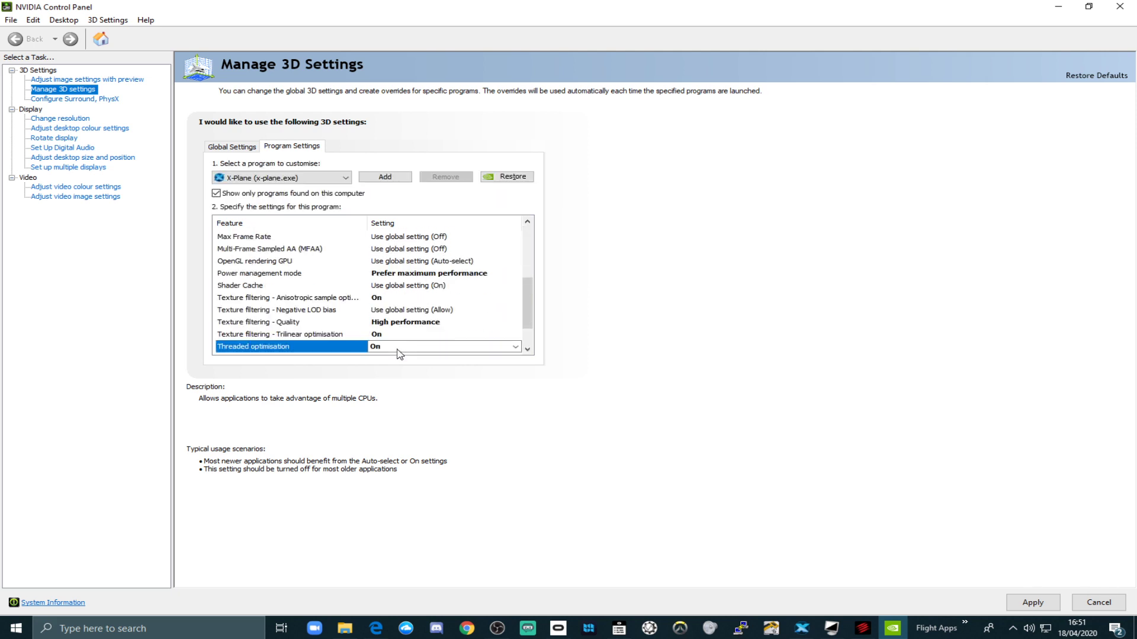
scroll("down", 3)
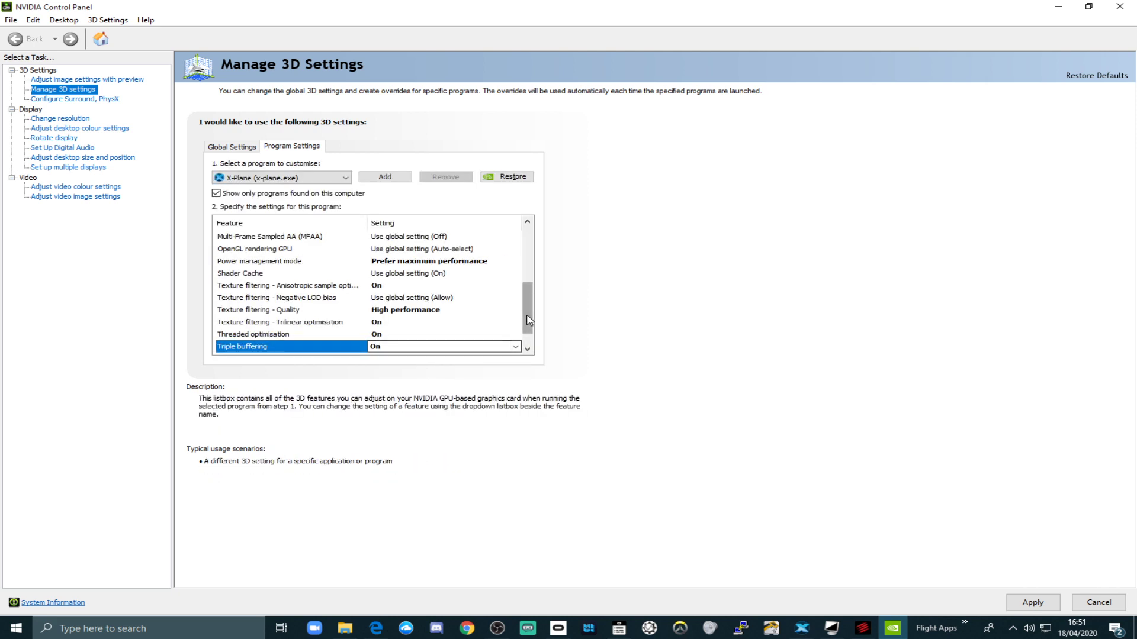
scroll("up", 3)
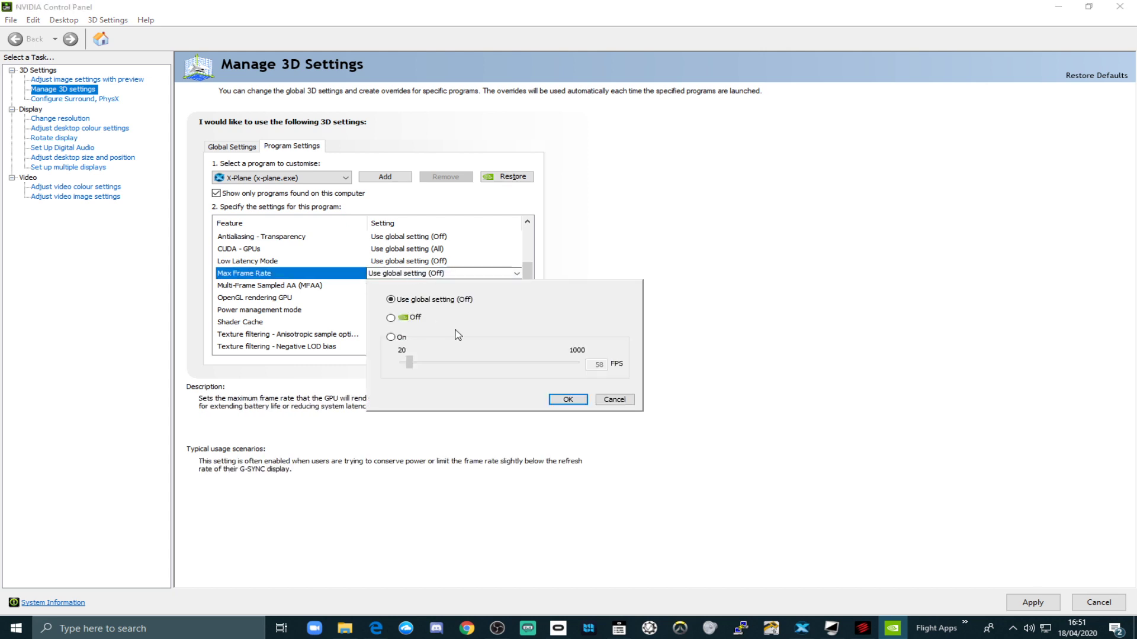
mouse_move(470, 398)
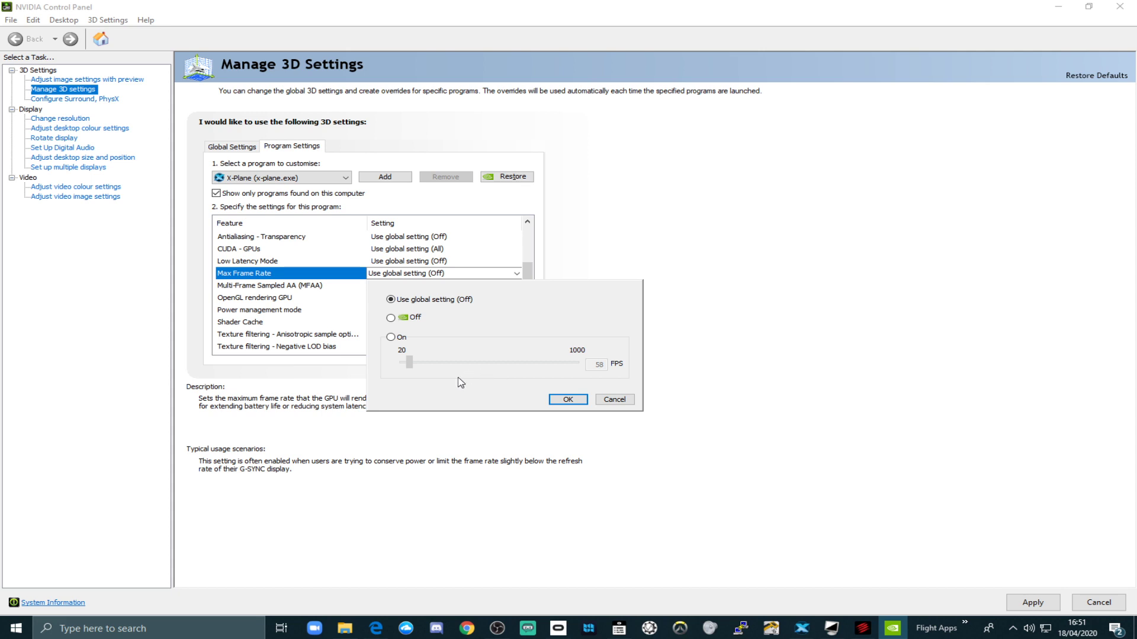
mouse_move(426, 394)
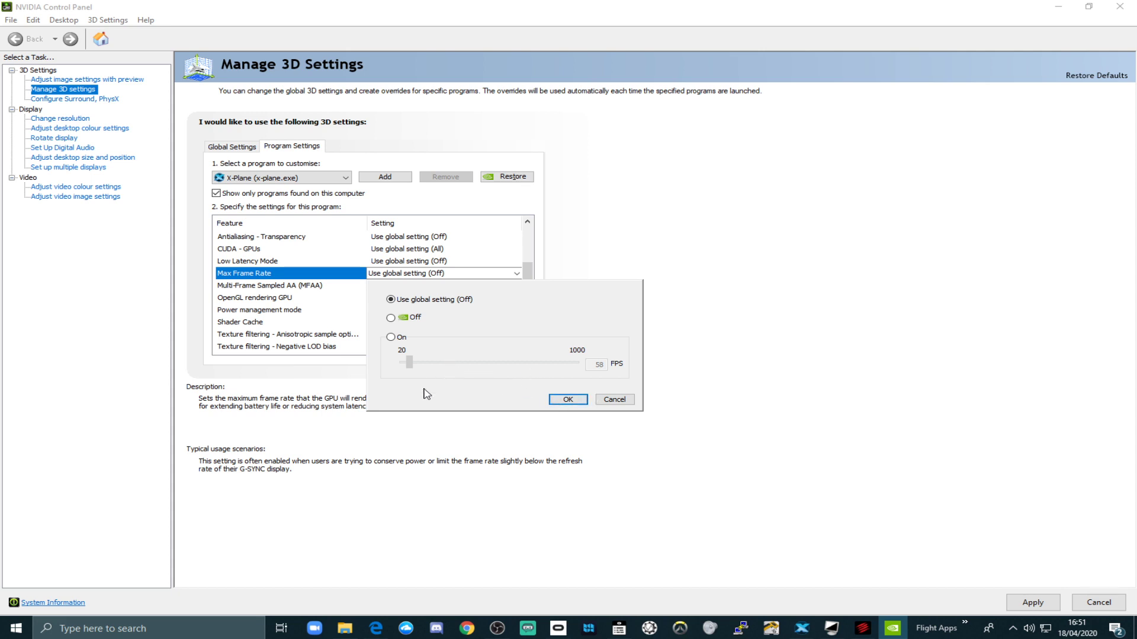
mouse_move(493, 372)
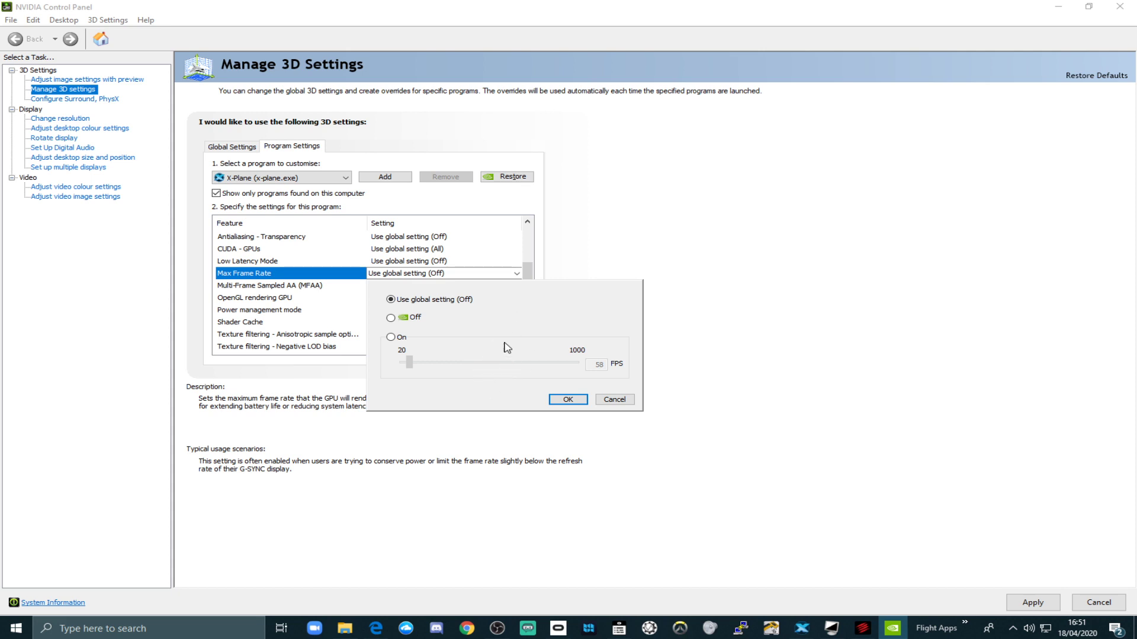
mouse_move(463, 385)
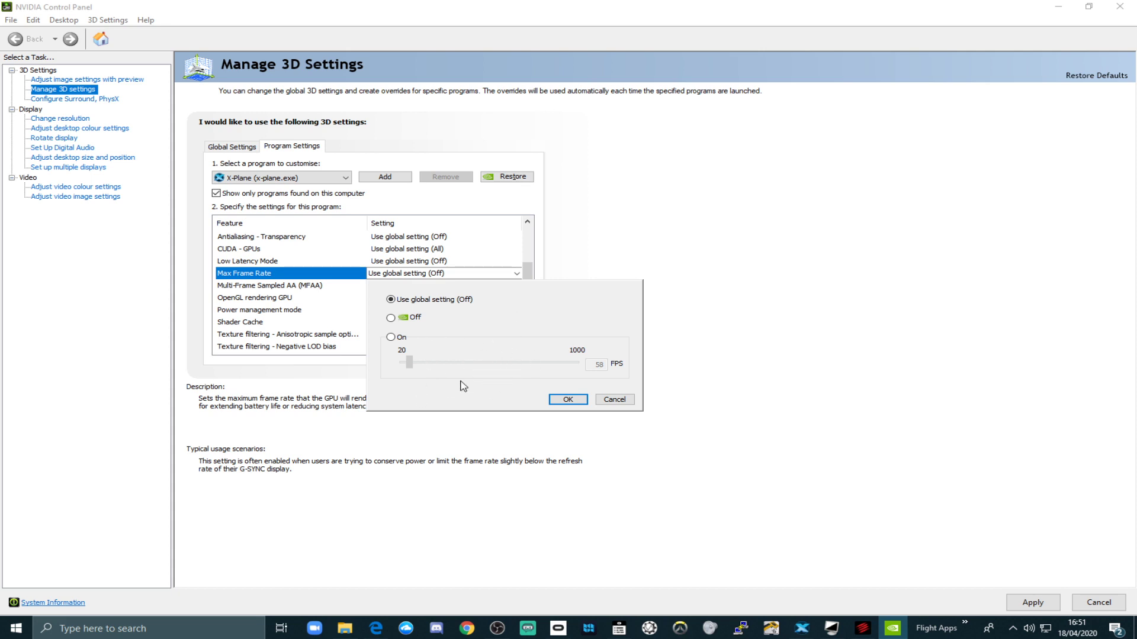
mouse_move(507, 379)
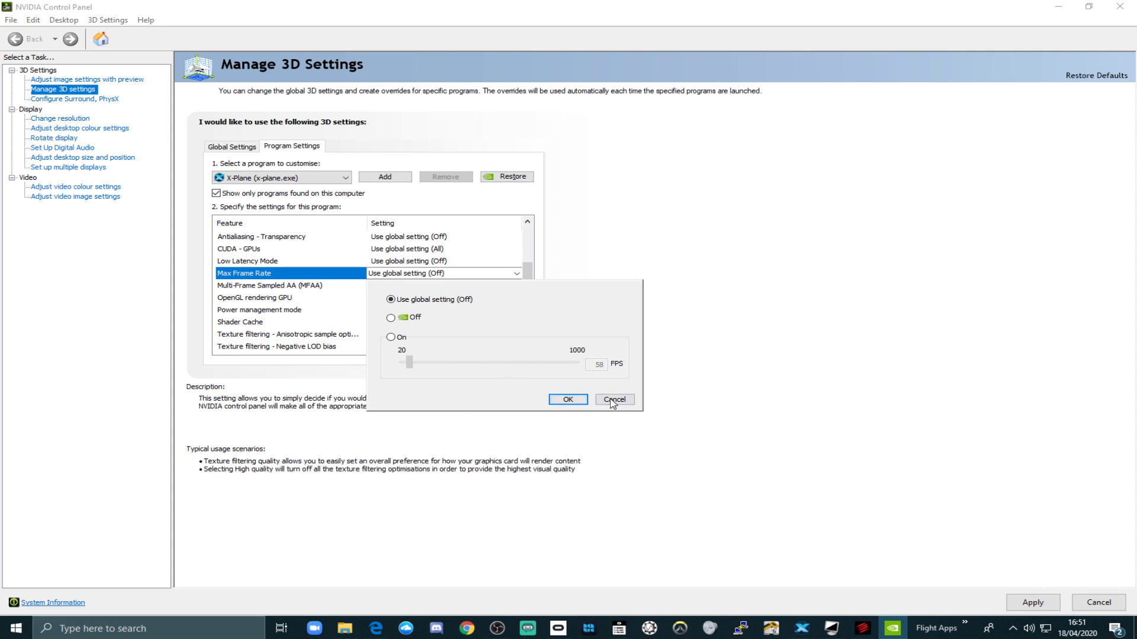
left_click(614, 400)
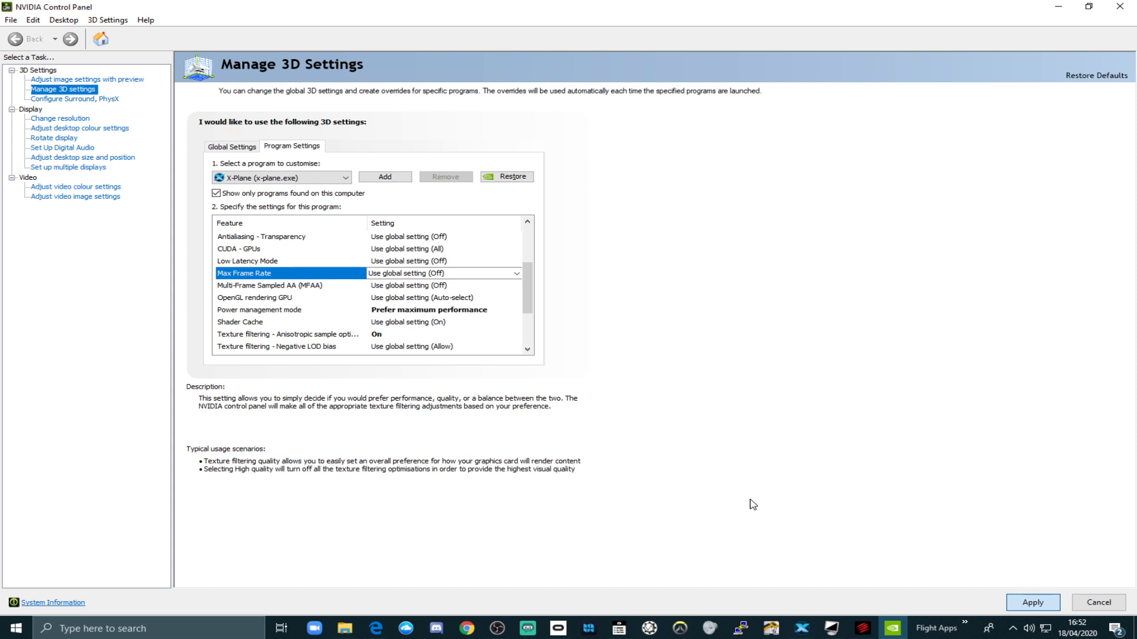
mouse_move(723, 489)
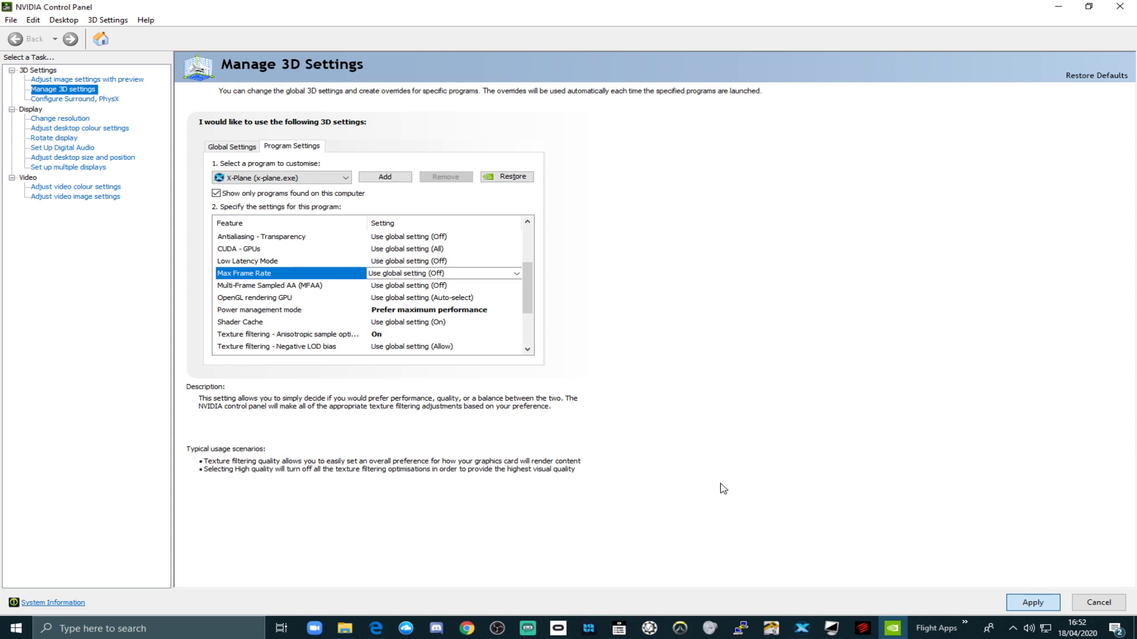